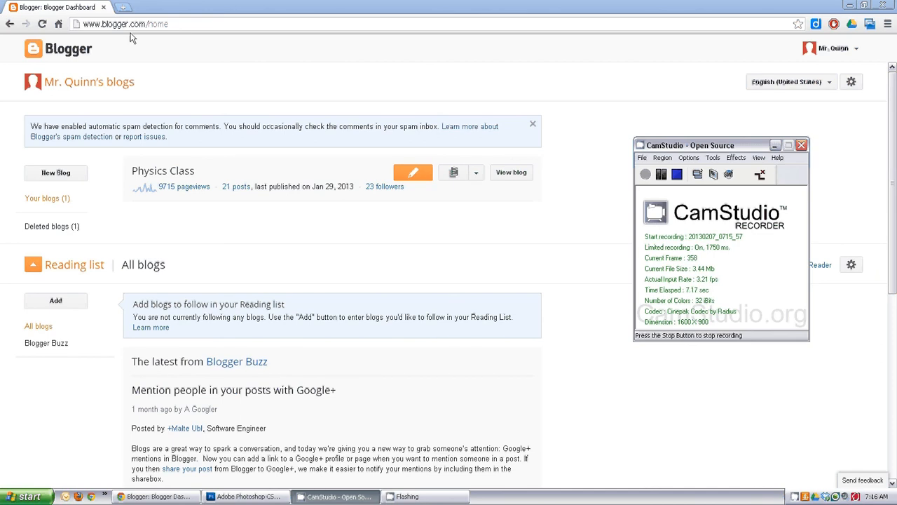
{"action": "mouse_move", "coordinate": [847, 54]}
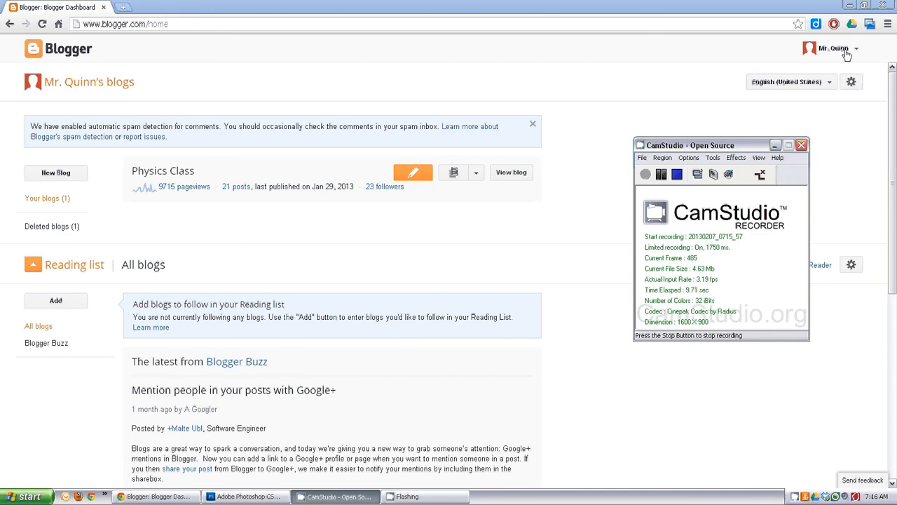
{"action": "mouse_move", "coordinate": [216, 208]}
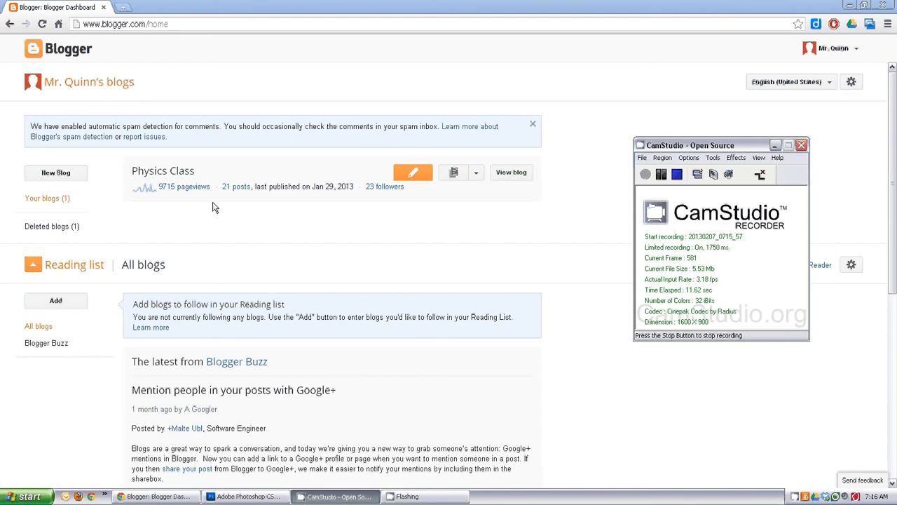
{"action": "mouse_move", "coordinate": [213, 150]}
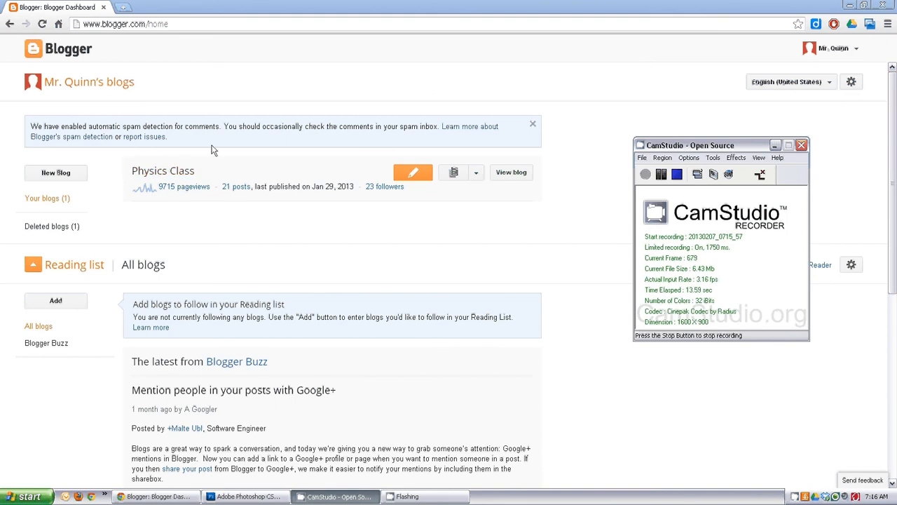
{"action": "mouse_move", "coordinate": [238, 112]}
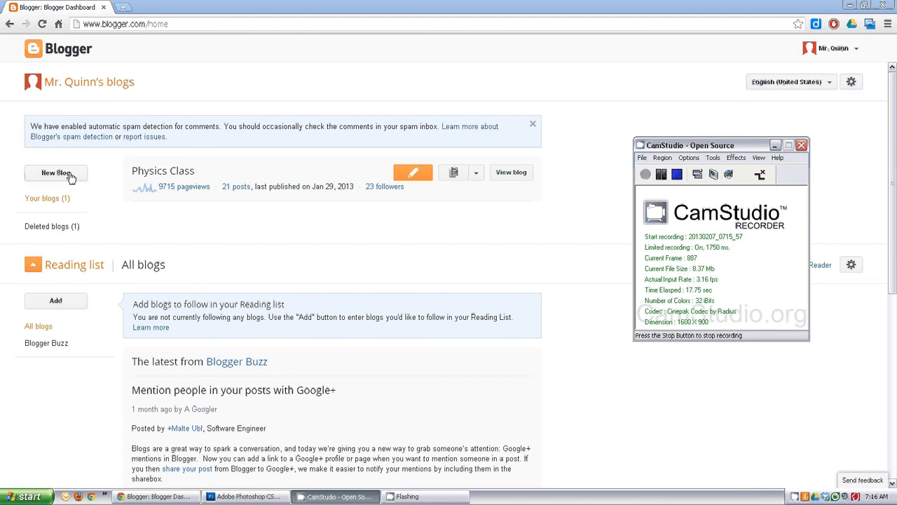
Start a new blog and title it 'MP Blogger Workshop'.
{"action": "left_click", "coordinate": [57, 172]}
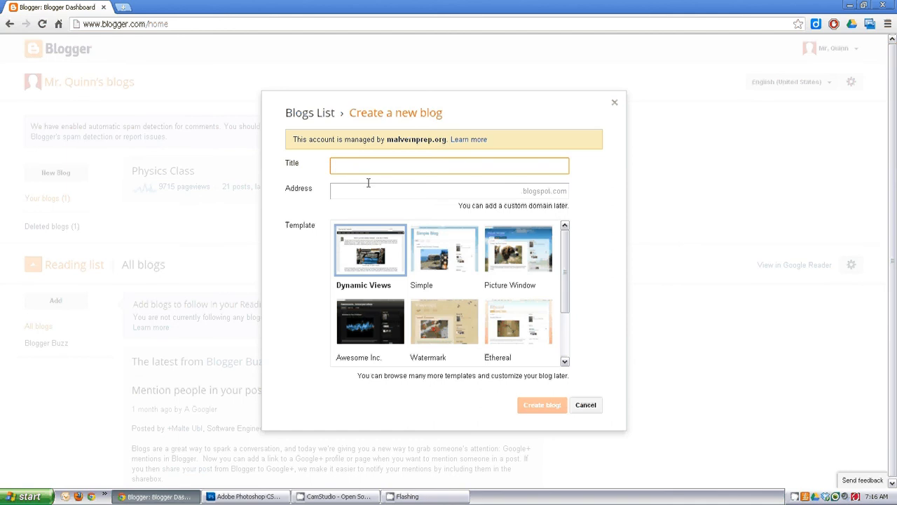
{"action": "mouse_move", "coordinate": [364, 180]}
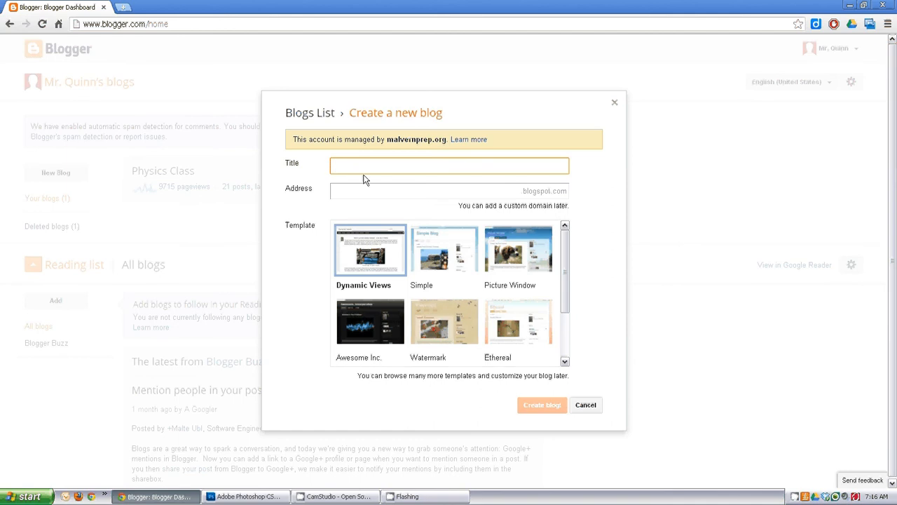
{"action": "type", "text": "MP B"}
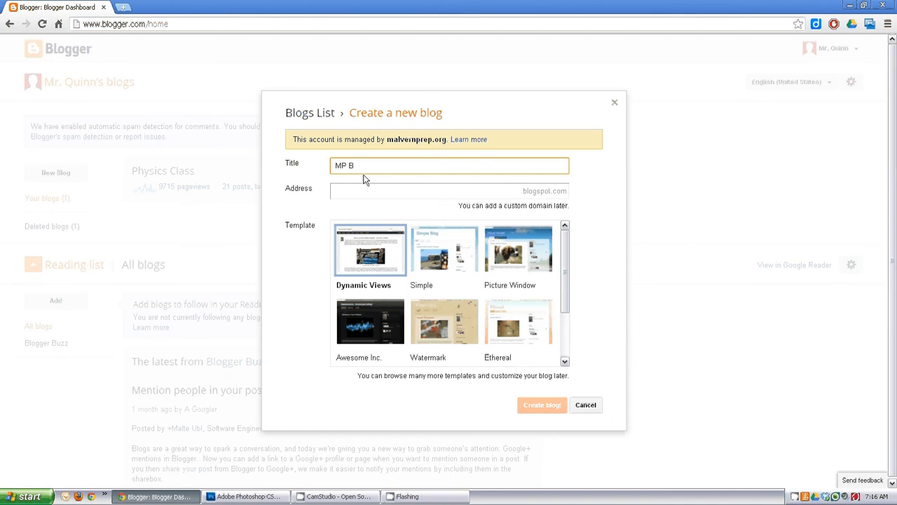
{"action": "type", "text": "log Wo"}
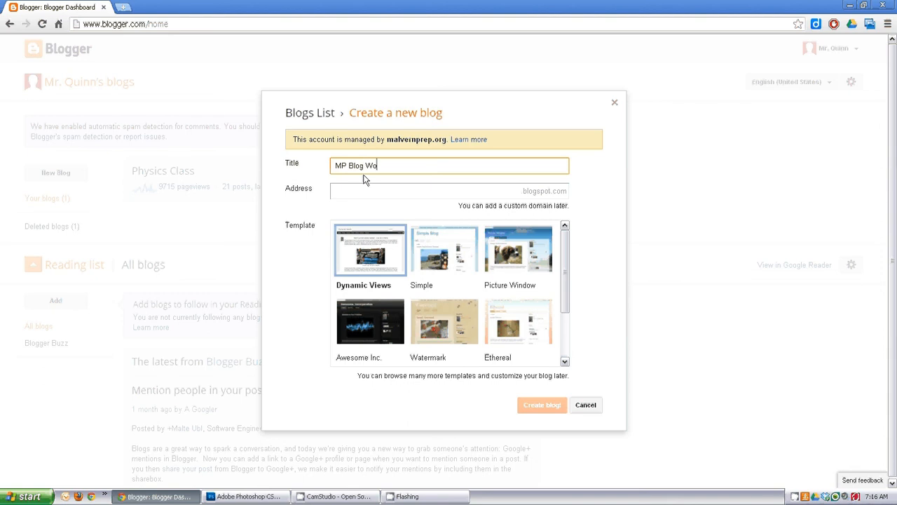
{"action": "type", "text": "rkshop"}
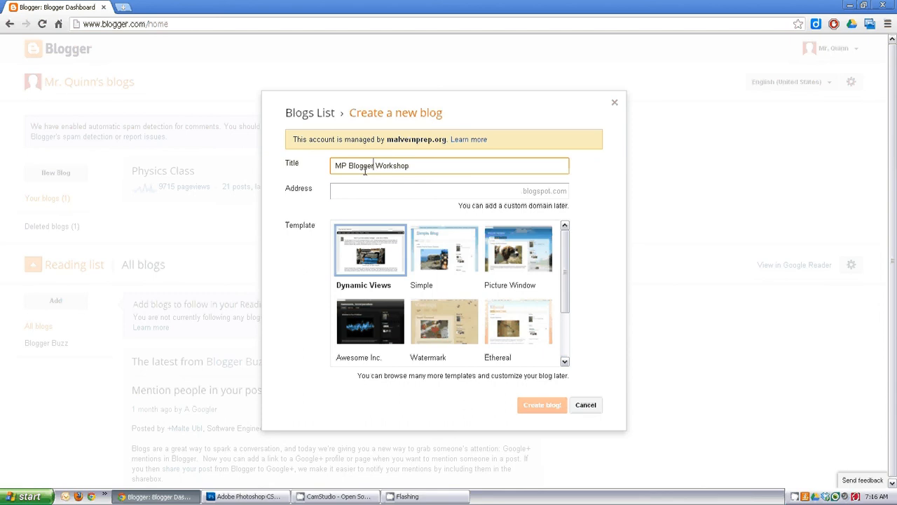
{"action": "mouse_move", "coordinate": [475, 194]}
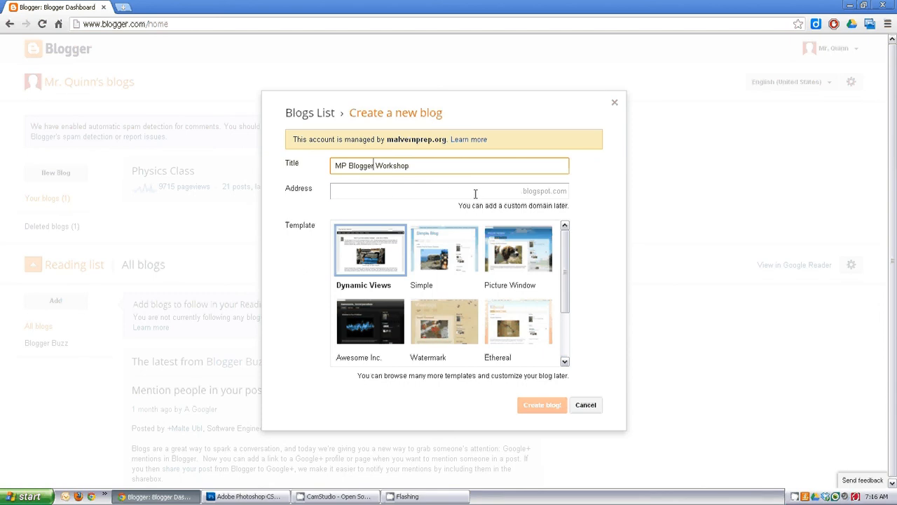
{"action": "mouse_move", "coordinate": [528, 194]}
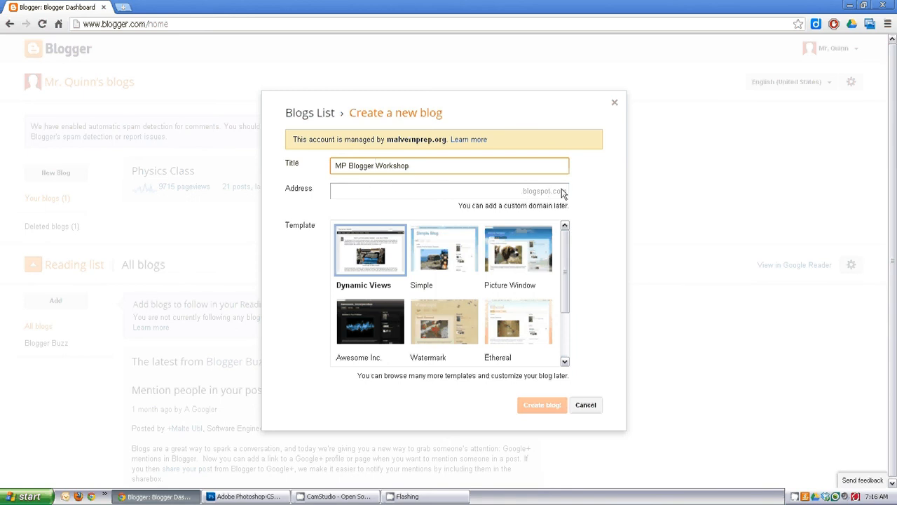
Enter the address MPBloggerWorkshop.blogspot.com and wait for it to show as available.
{"action": "left_click", "coordinate": [449, 191]}
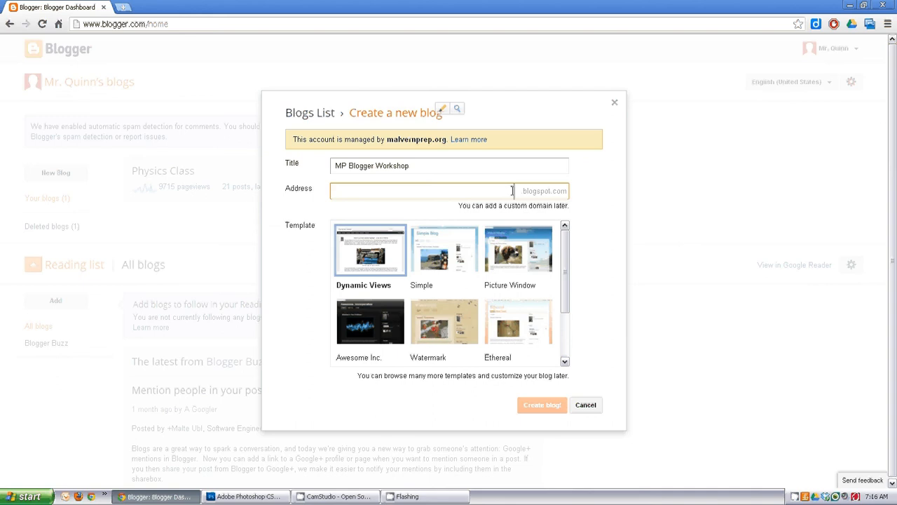
{"action": "type", "text": "MP"}
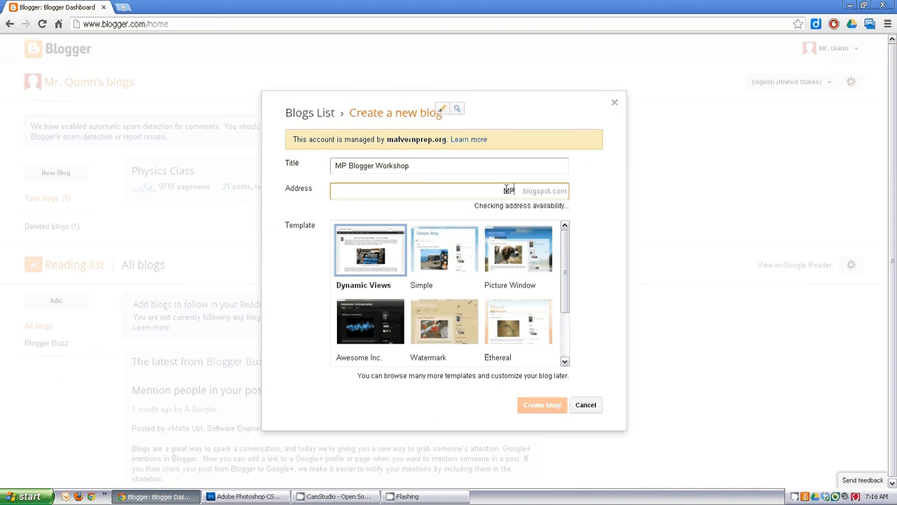
{"action": "type", "text": "Blogger"}
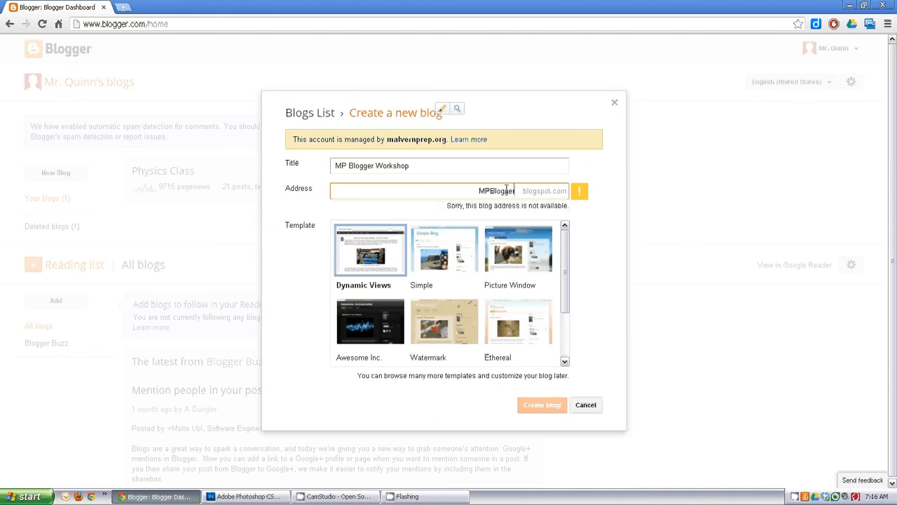
{"action": "type", "text": "Workshop"}
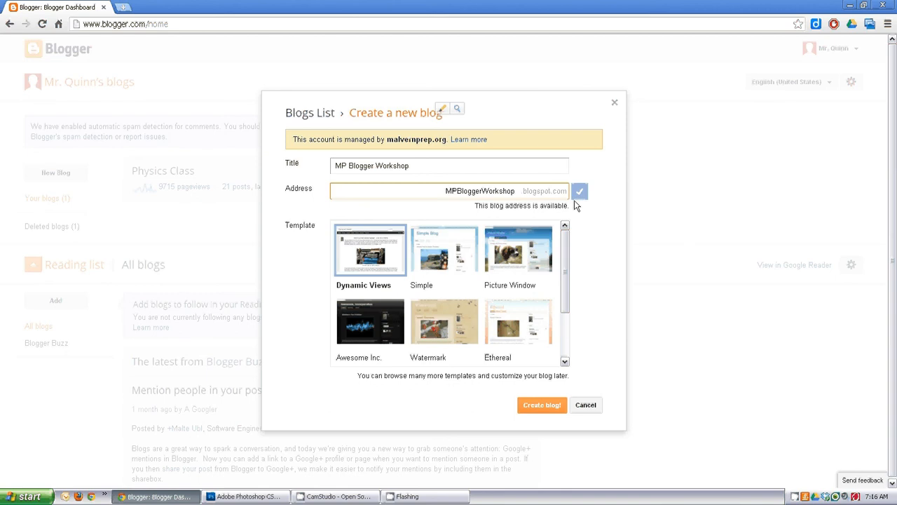
{"action": "mouse_move", "coordinate": [522, 199]}
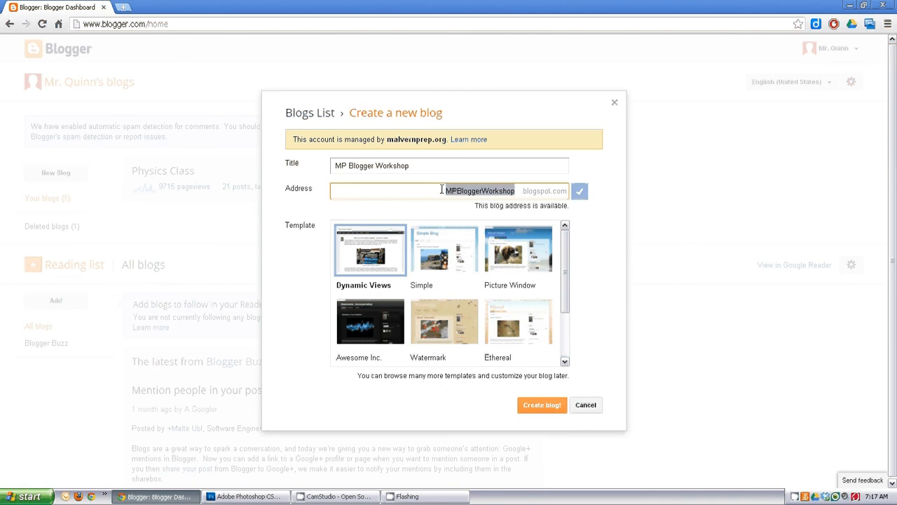
{"action": "type", "text": "MPPhy"}
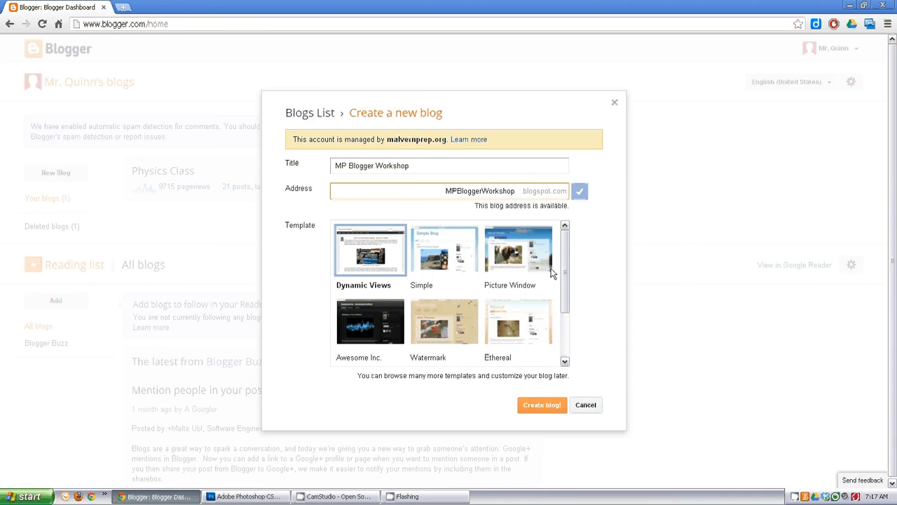
Choose the Watermark template and create the blog, returning to the dashboard.
{"action": "scroll", "scroll_direction": "down", "scroll_amount": 3}
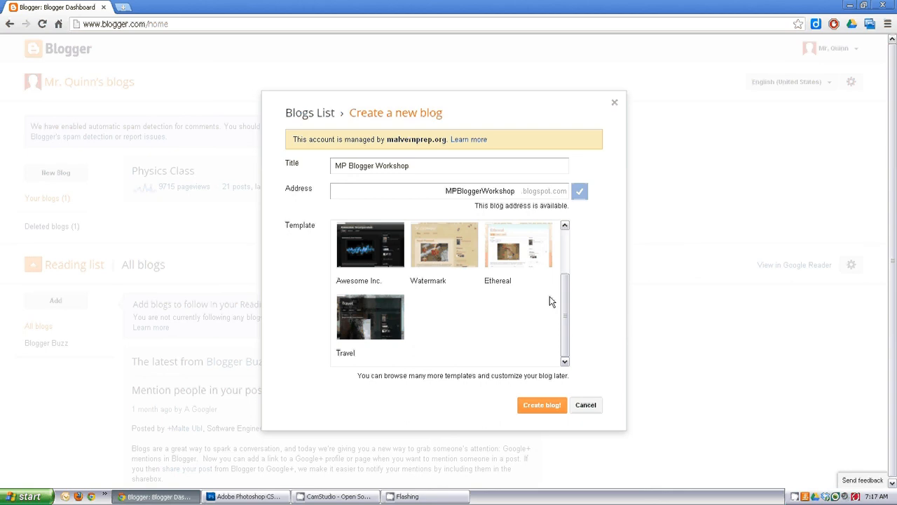
{"action": "left_click", "coordinate": [444, 246]}
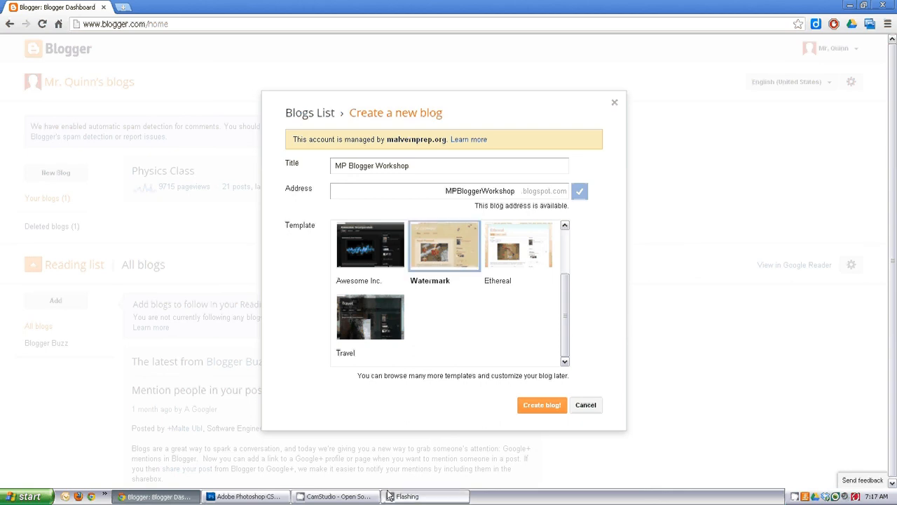
{"action": "left_click", "coordinate": [542, 403]}
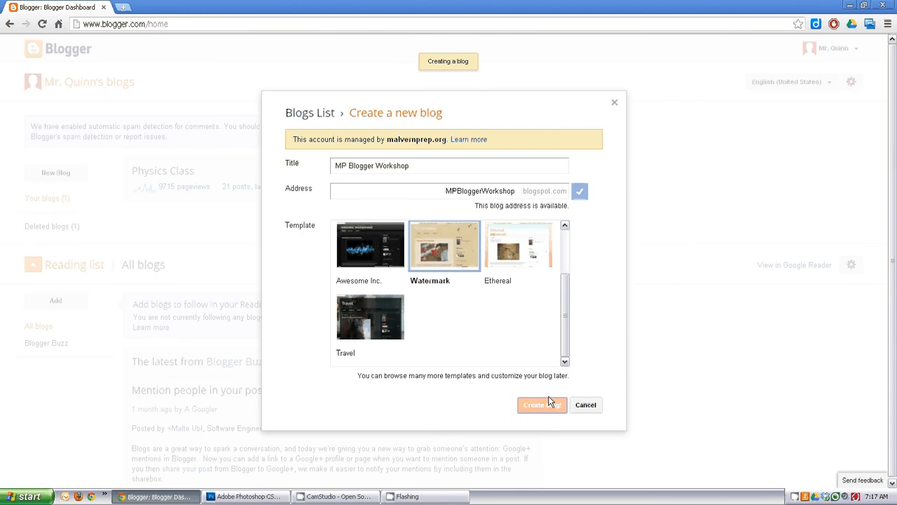
{"action": "left_click", "coordinate": [537, 404]}
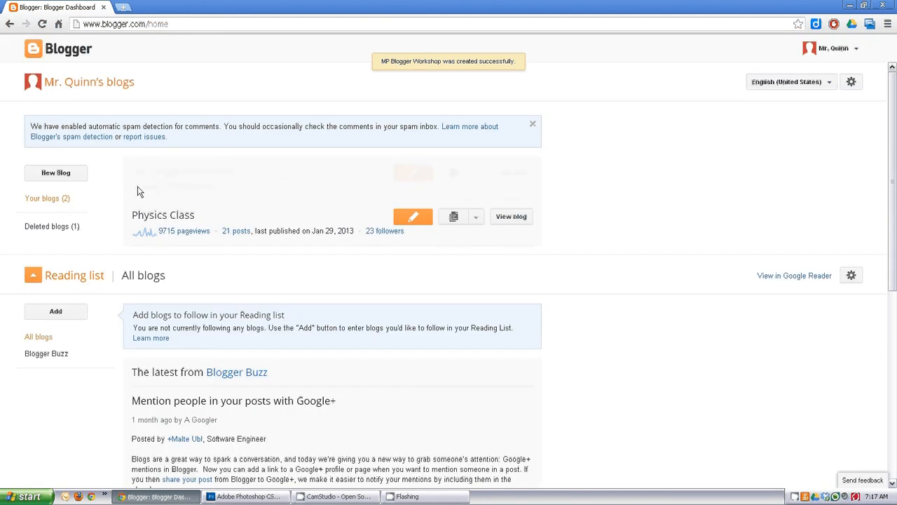